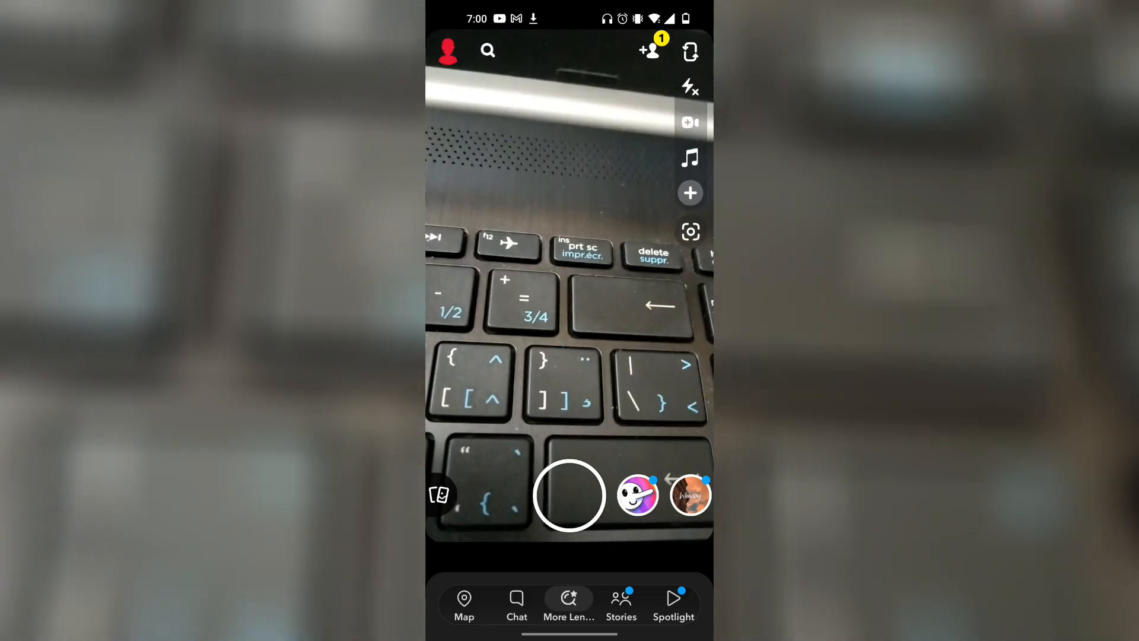
Step: Open your Snapchat profile page from the camera screen via the Bitmoji icon
{"action": "left_click", "coordinate": [448, 49]}
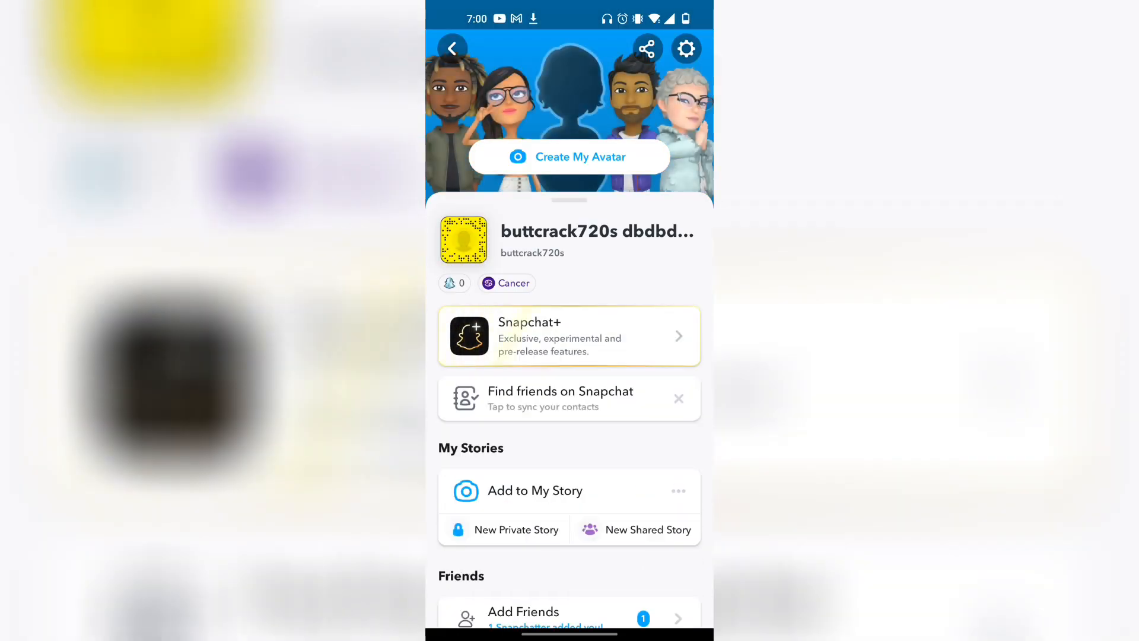
Step: Open Settings and scroll down to the Privacy Control section
{"action": "left_click", "coordinate": [685, 49]}
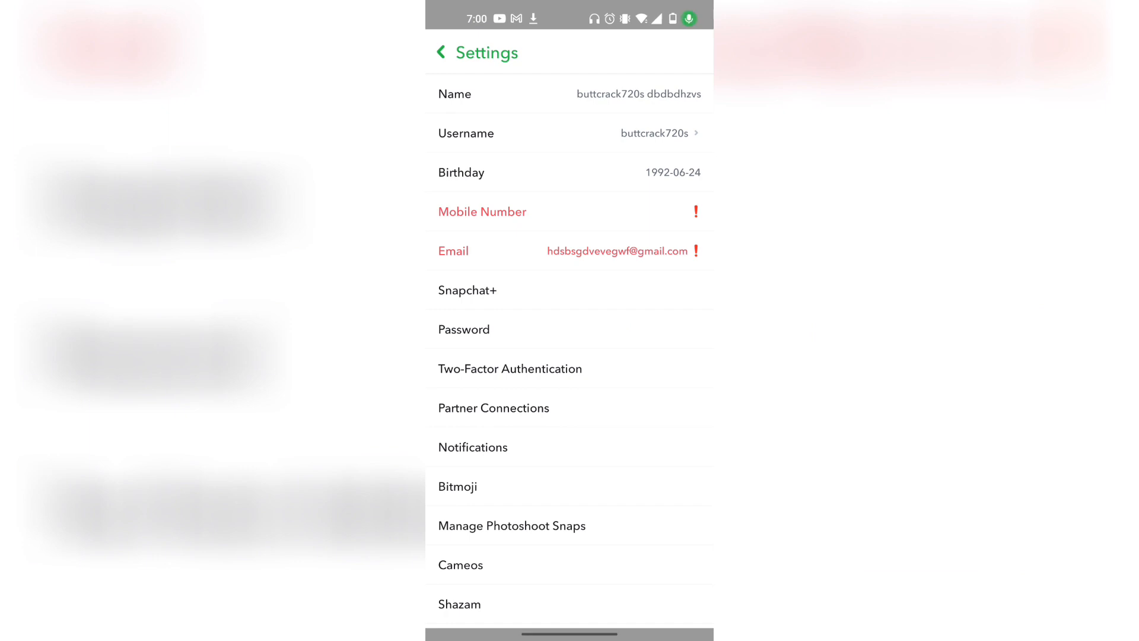
{"action": "scroll", "scroll_direction": "down", "scroll_amount": 3}
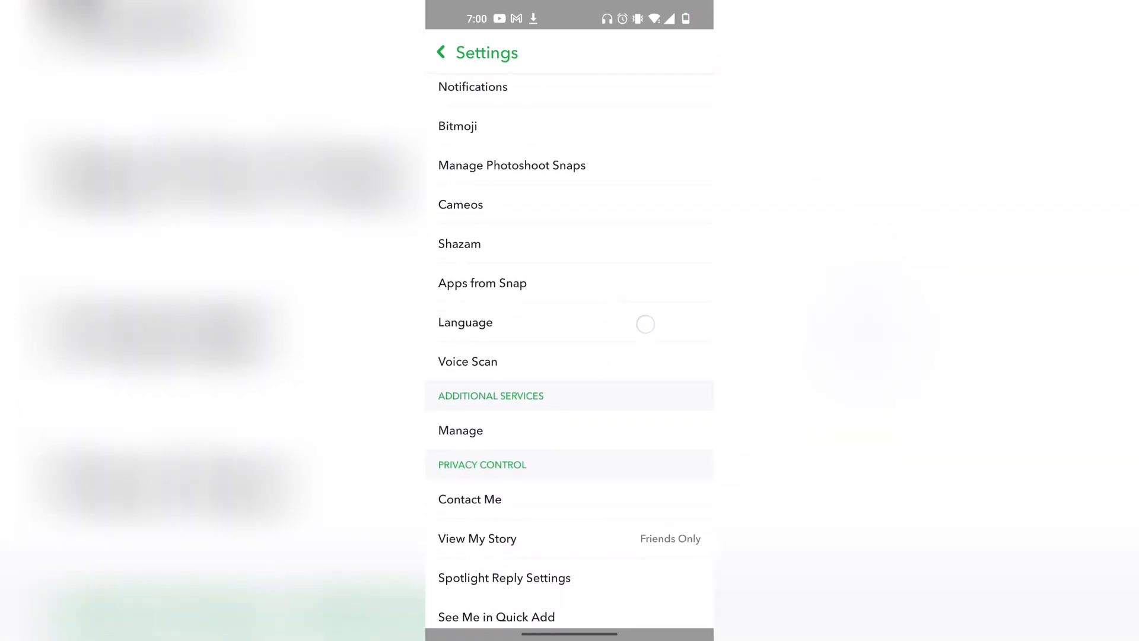
{"action": "scroll", "scroll_direction": "down", "scroll_amount": 3}
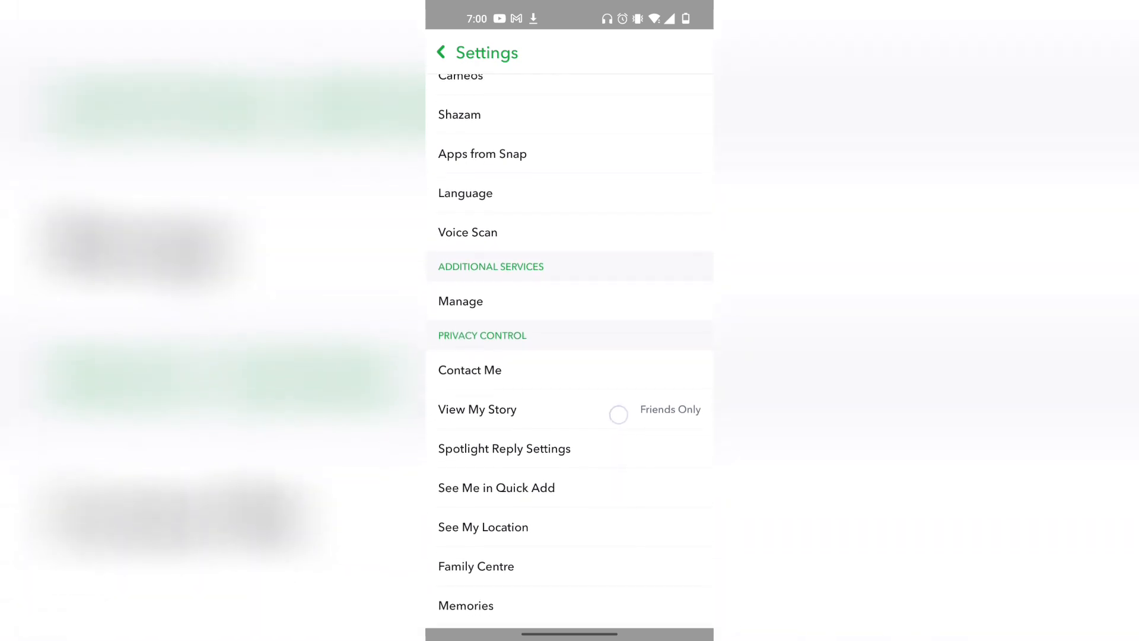
{"action": "left_click", "coordinate": [470, 370]}
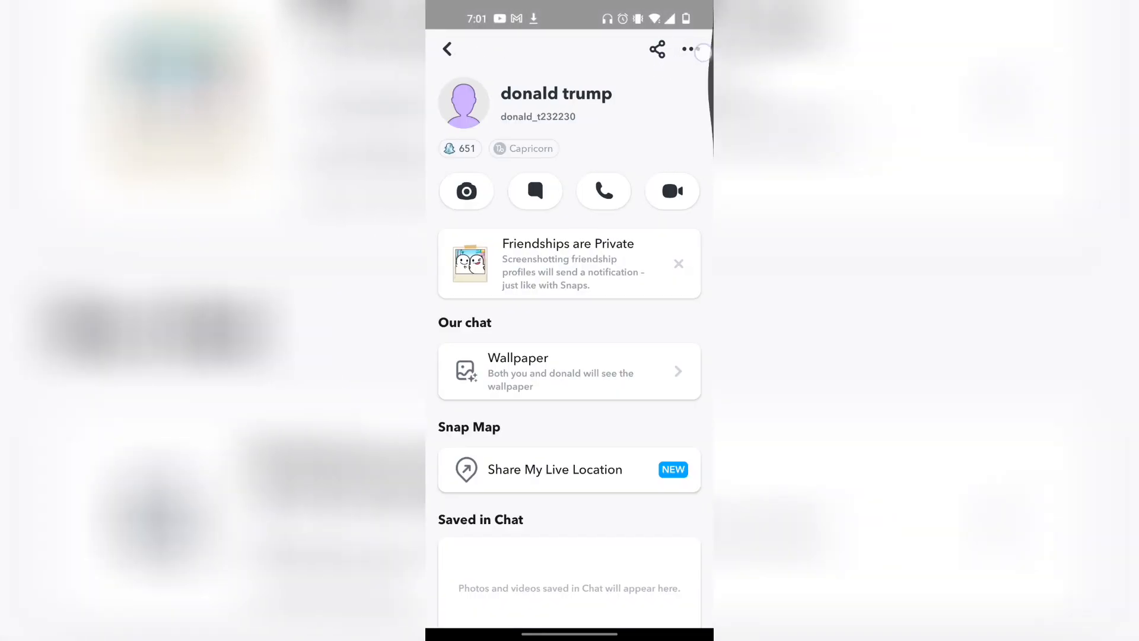
Step: Remove this friend through Manage Friendship and confirm the removal
{"action": "left_click", "coordinate": [690, 49]}
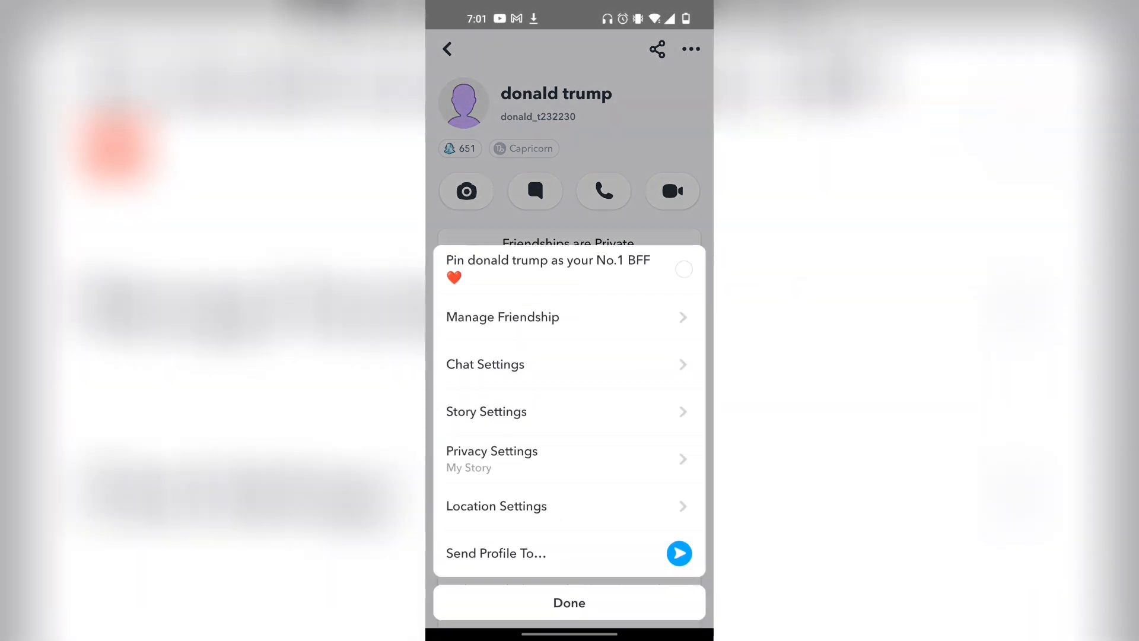
{"action": "left_click", "coordinate": [503, 317]}
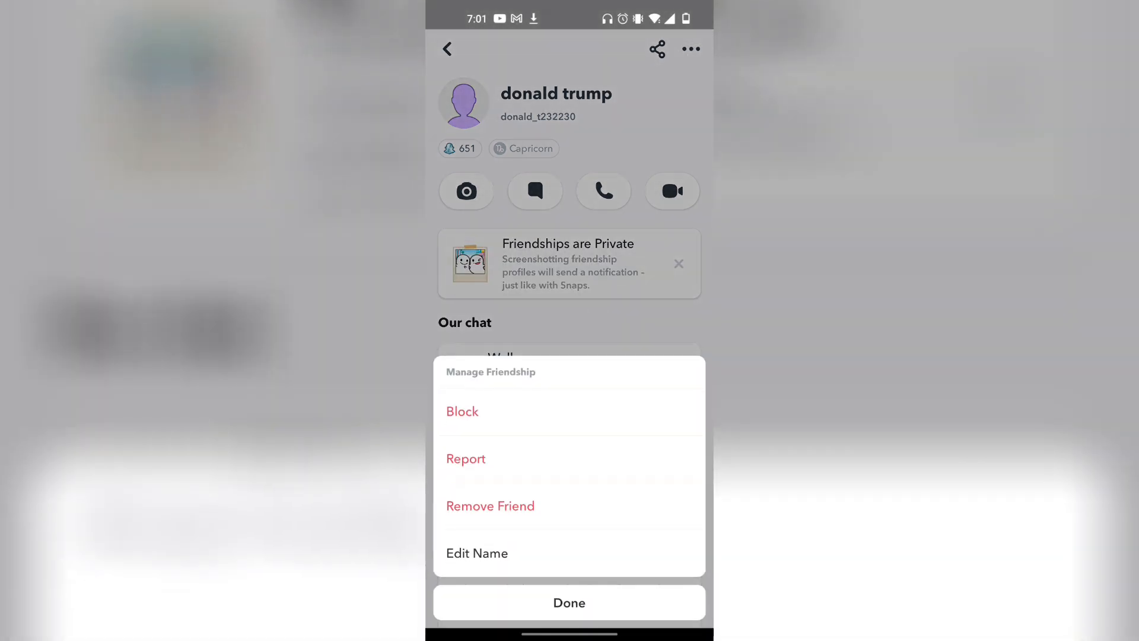
{"action": "left_click", "coordinate": [490, 505]}
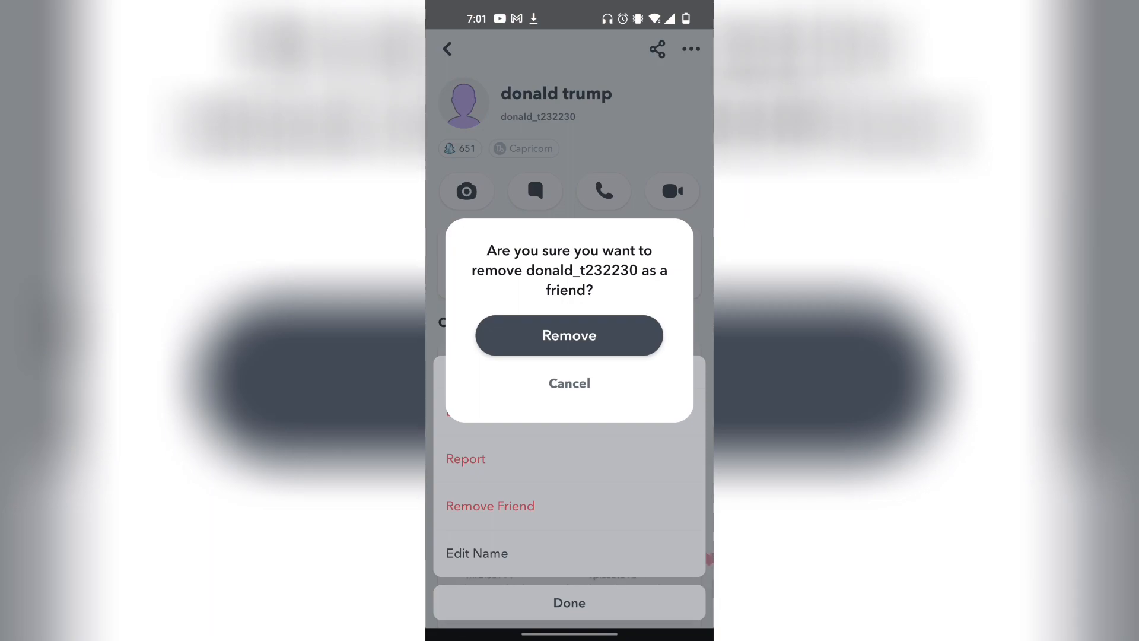
{"action": "left_click", "coordinate": [569, 335]}
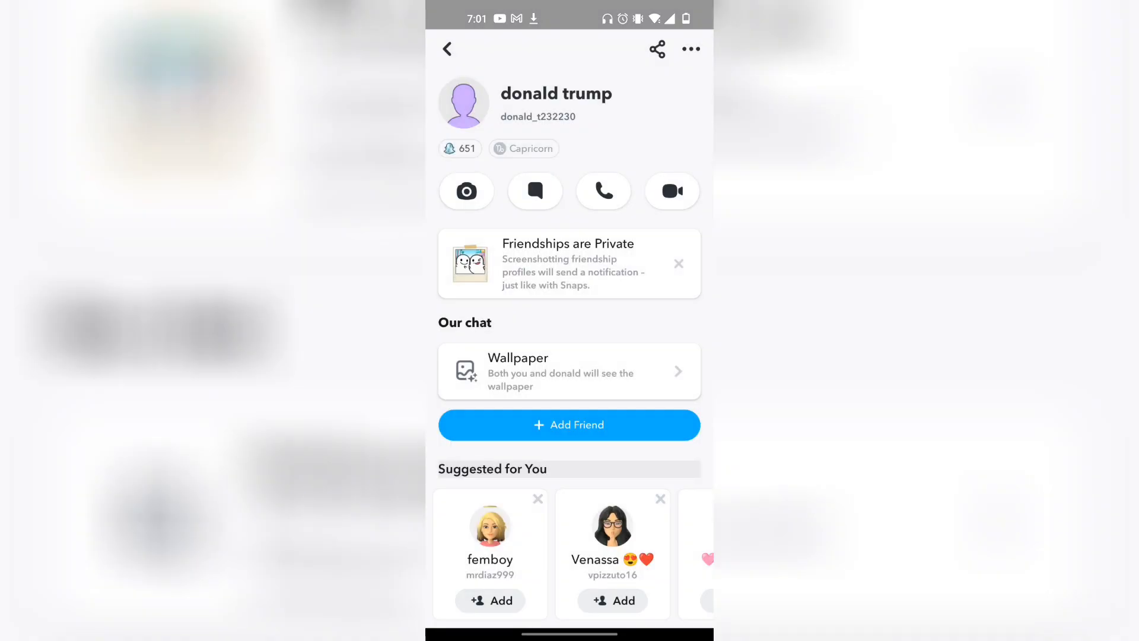